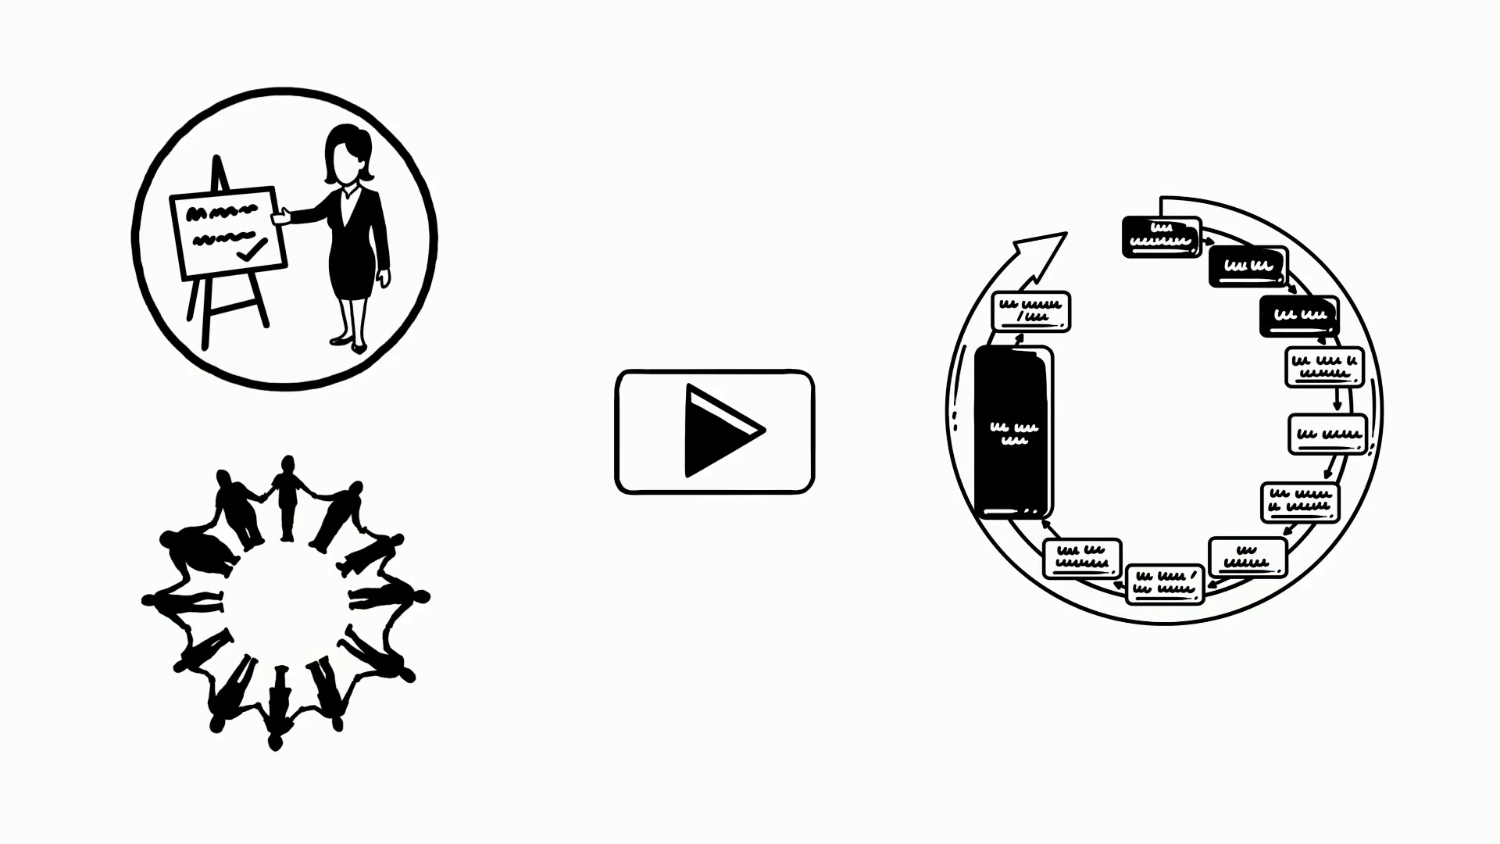
- Keep the explainer playing until the framed meeting photo slides into the whiteboard
{"action": "left_click", "coordinate": [717, 433]}
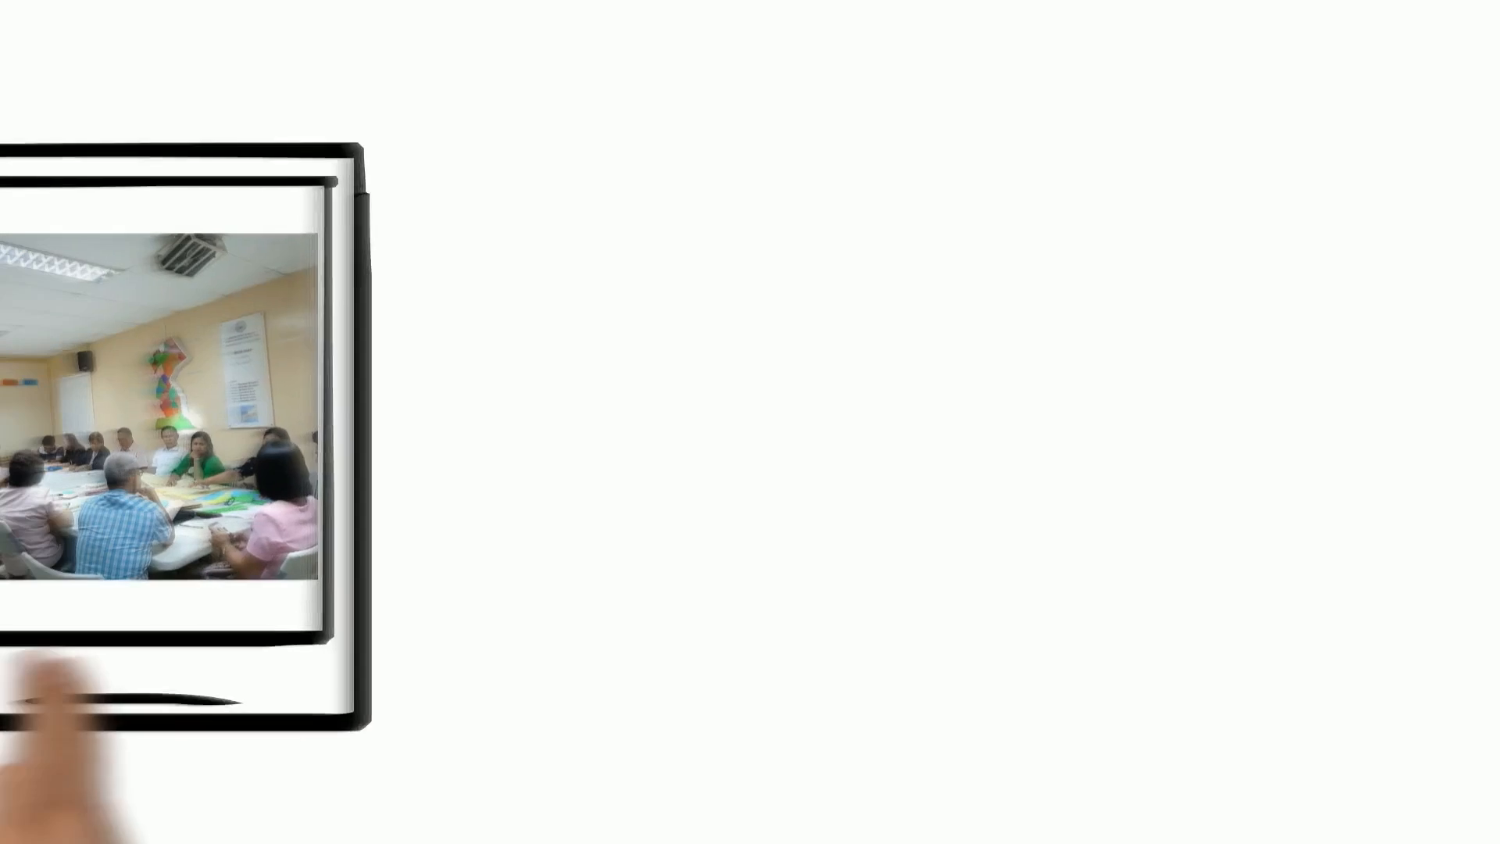